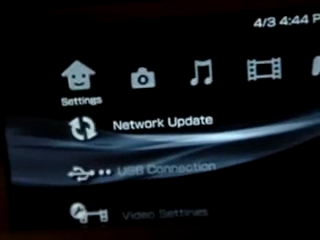
pyautogui.scroll(-3)
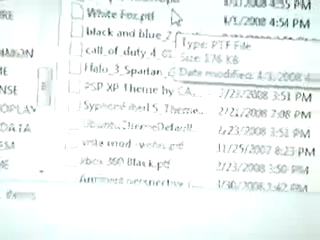
pyautogui.scroll(-3)
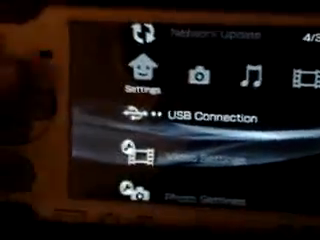
pyautogui.scroll(-3)
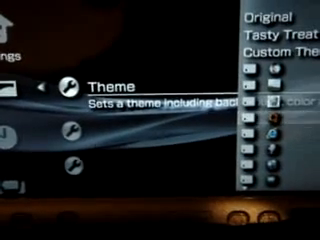
pyautogui.scroll(-3)
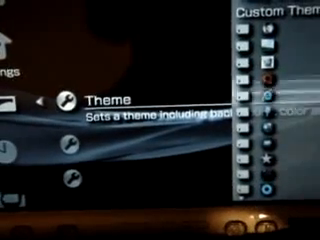